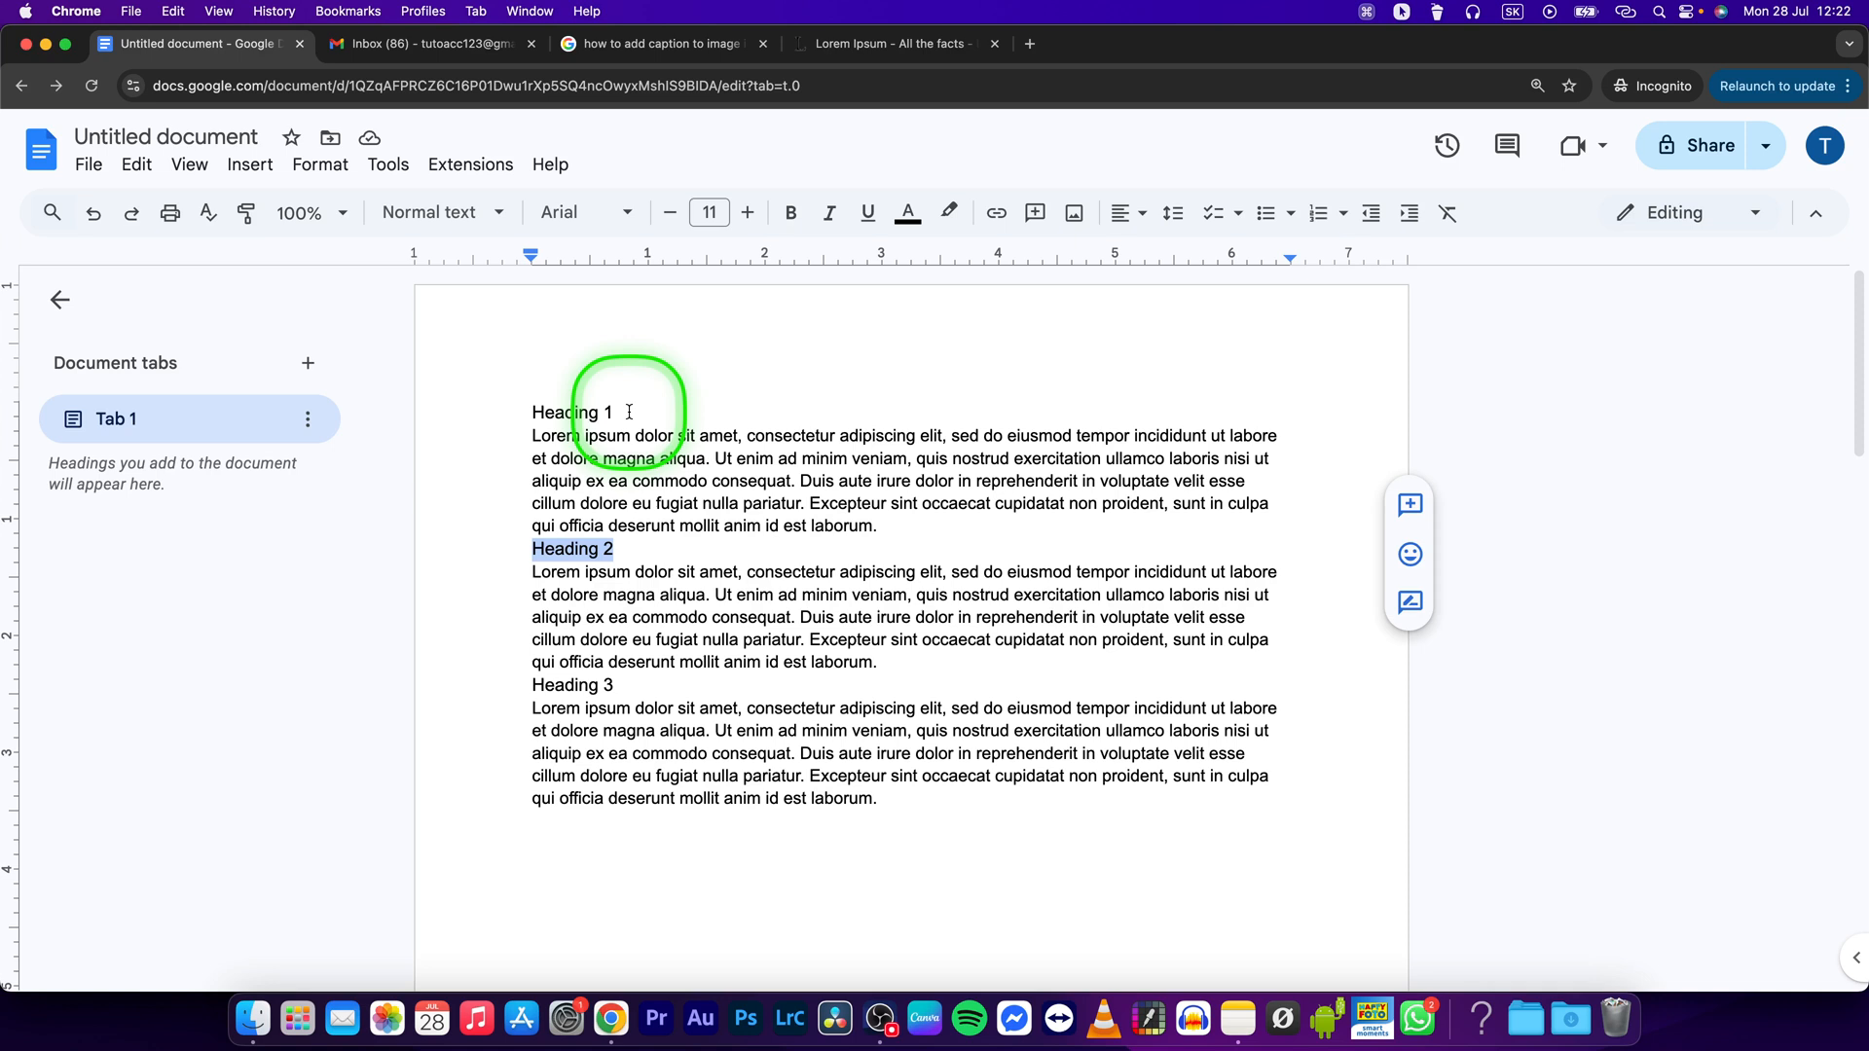
# Apply the Heading 1 style to the first plain heading so it shows in the outline.
pyautogui.click(619, 549)
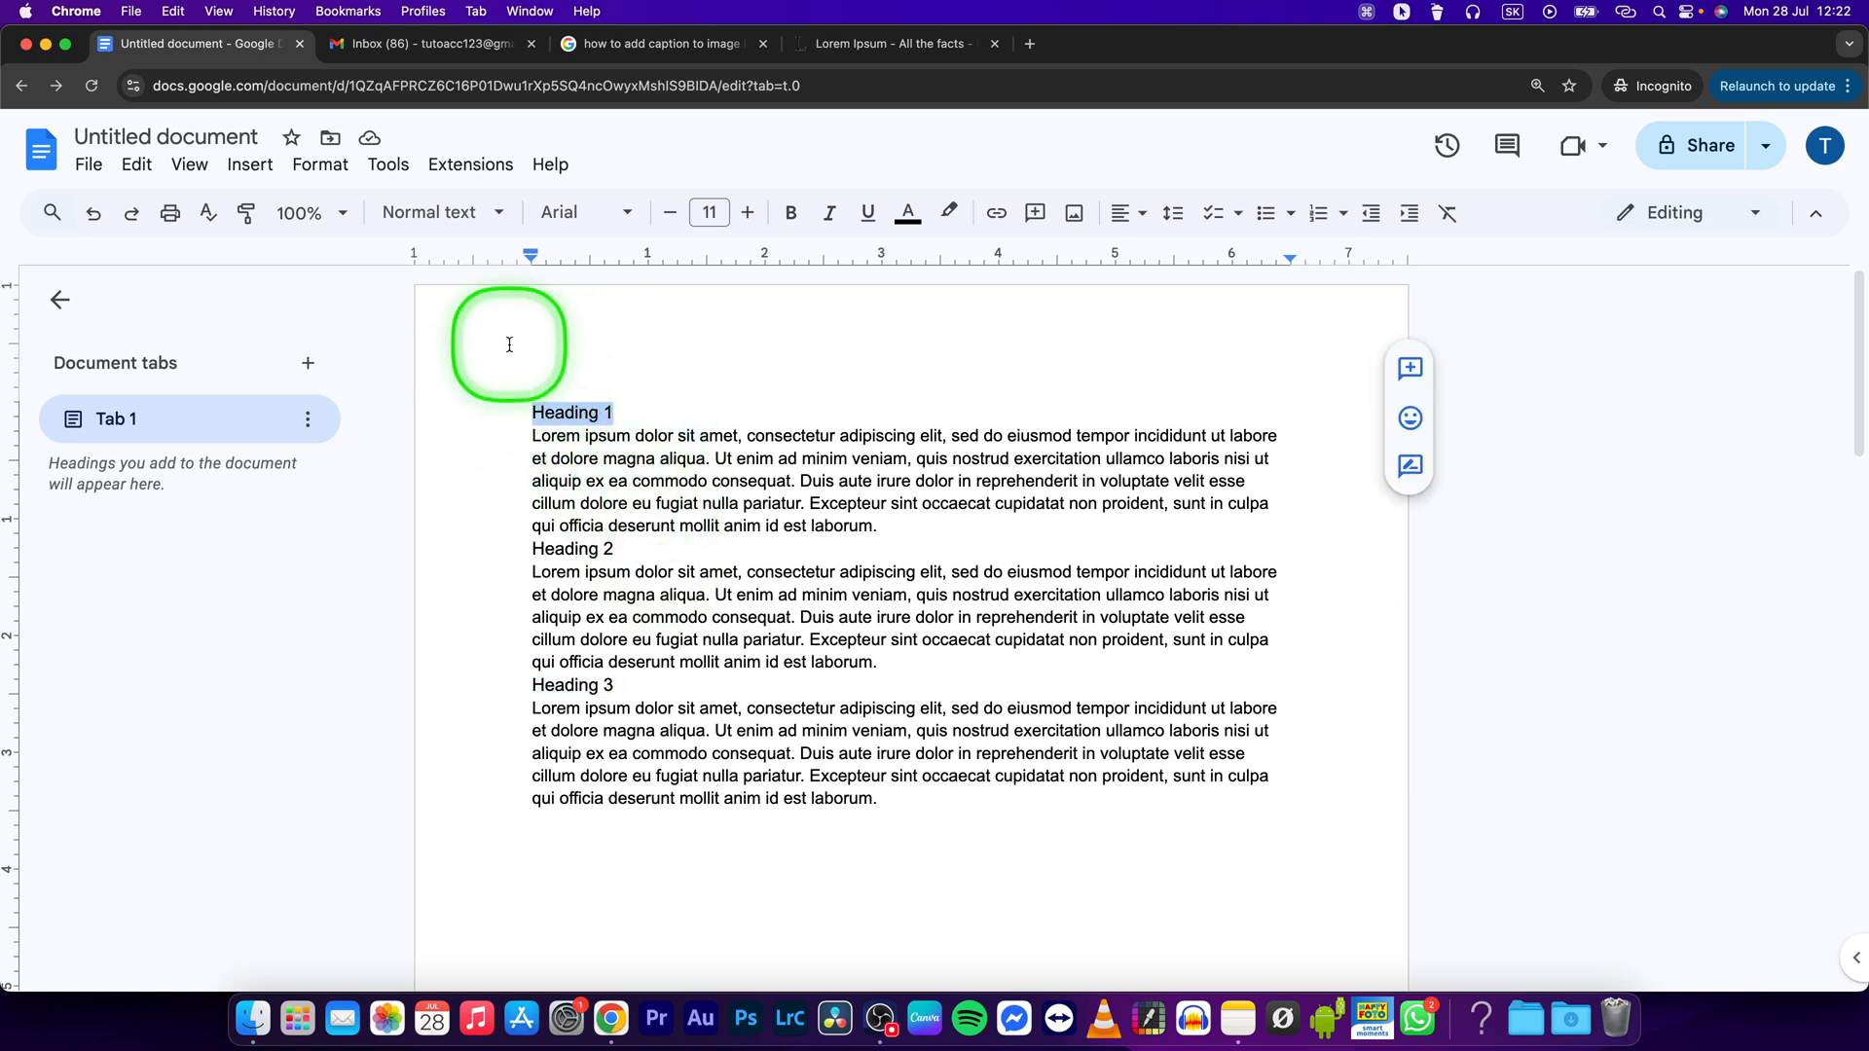
pyautogui.moveTo(440, 212)
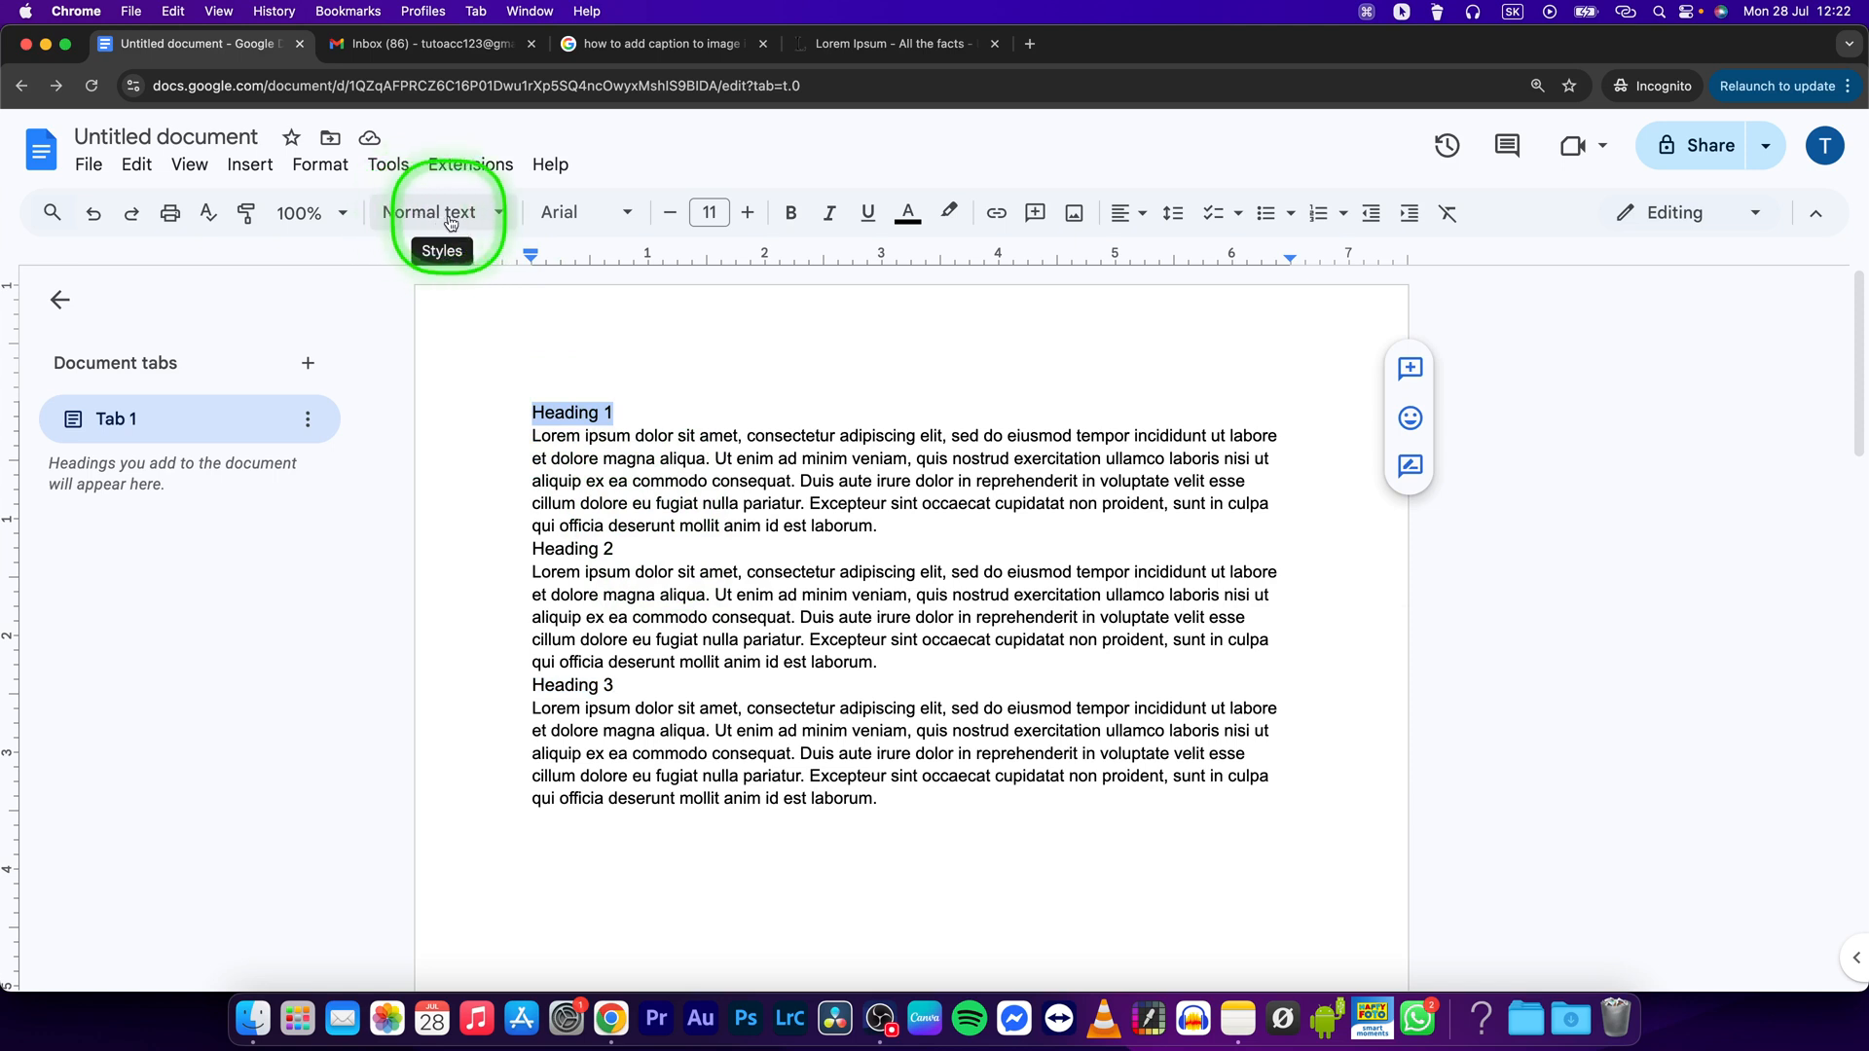
pyautogui.click(434, 212)
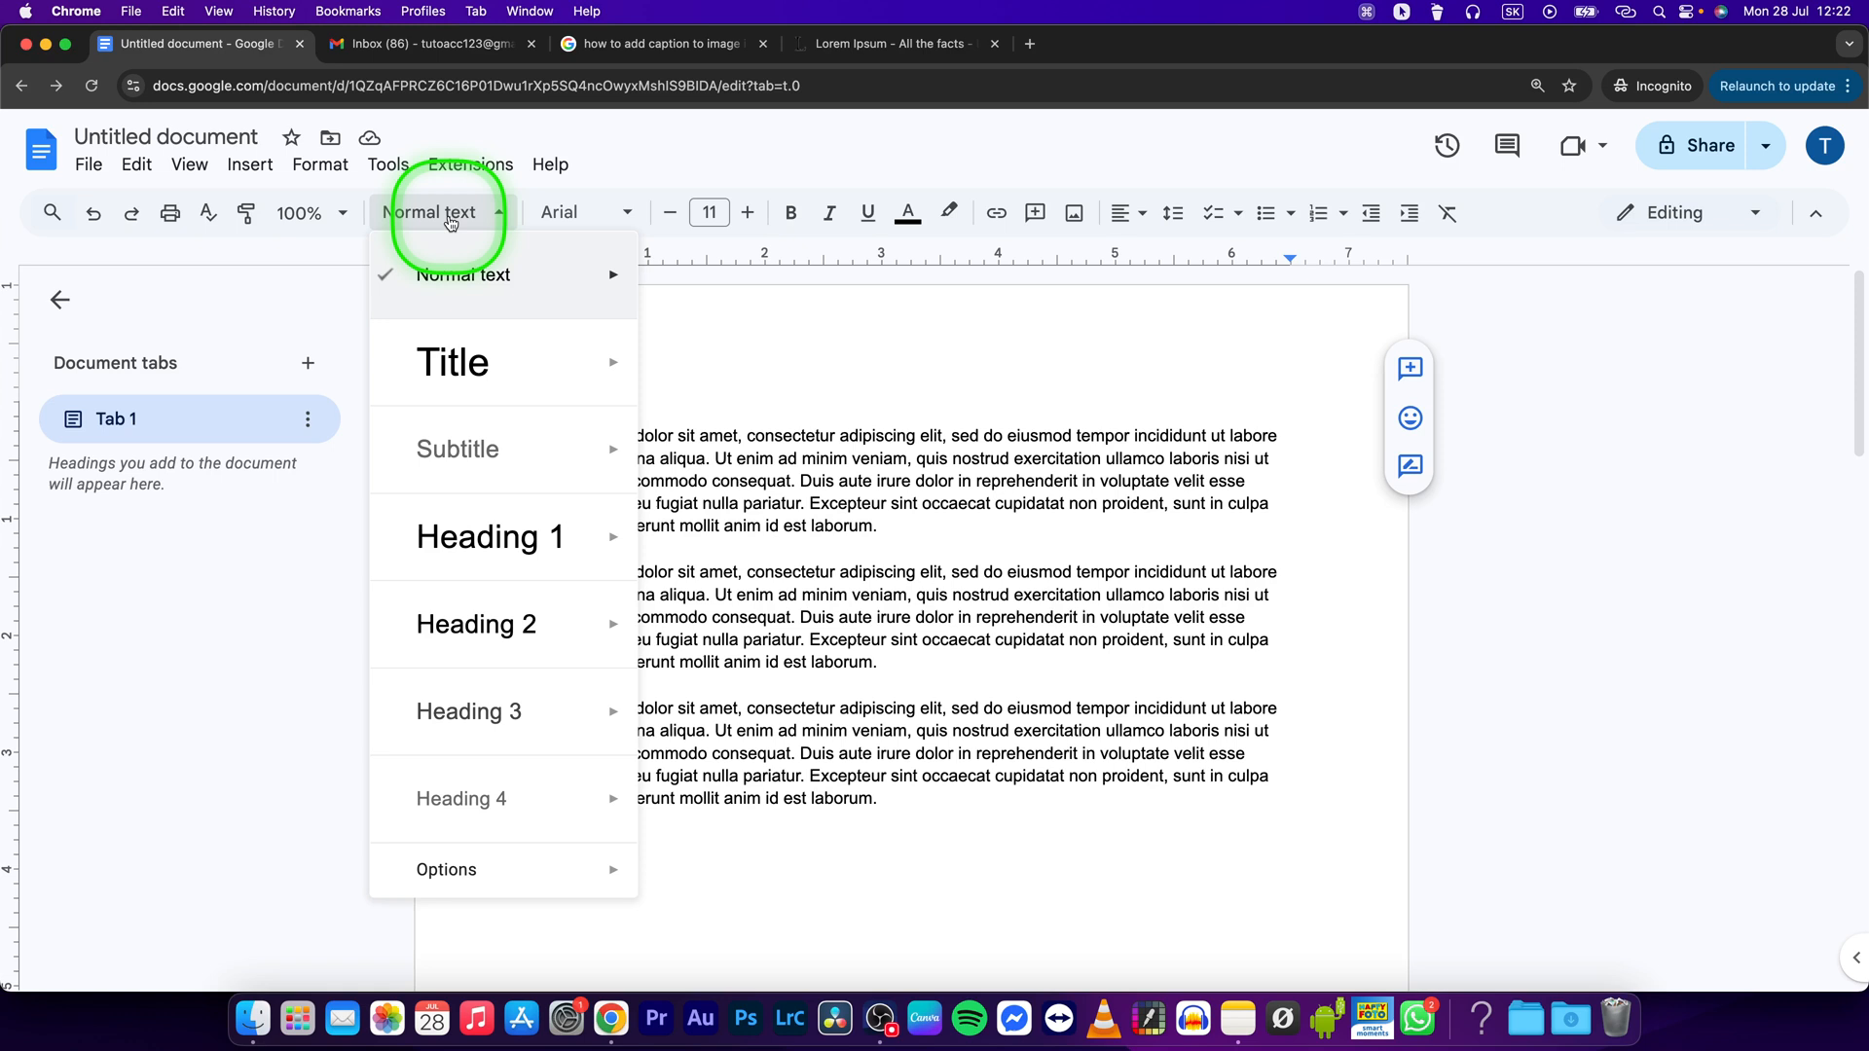
pyautogui.moveTo(465, 798)
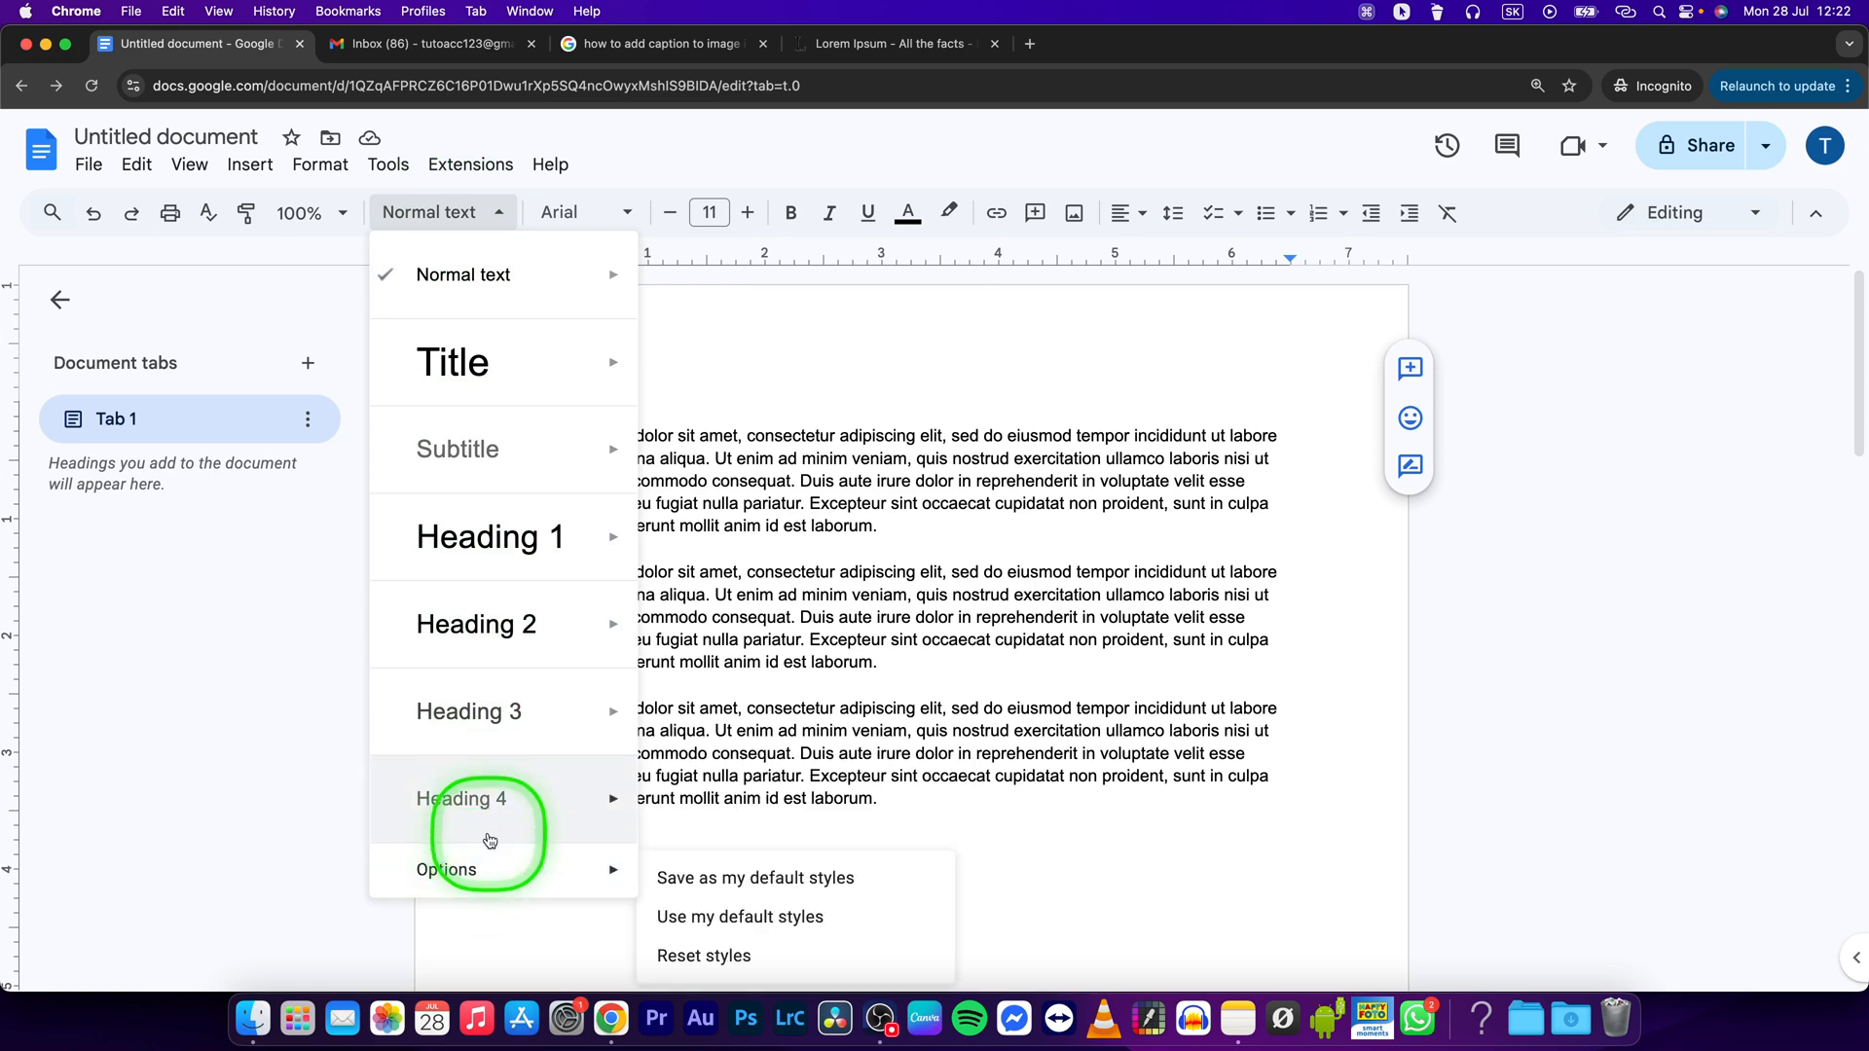
pyautogui.moveTo(490, 537)
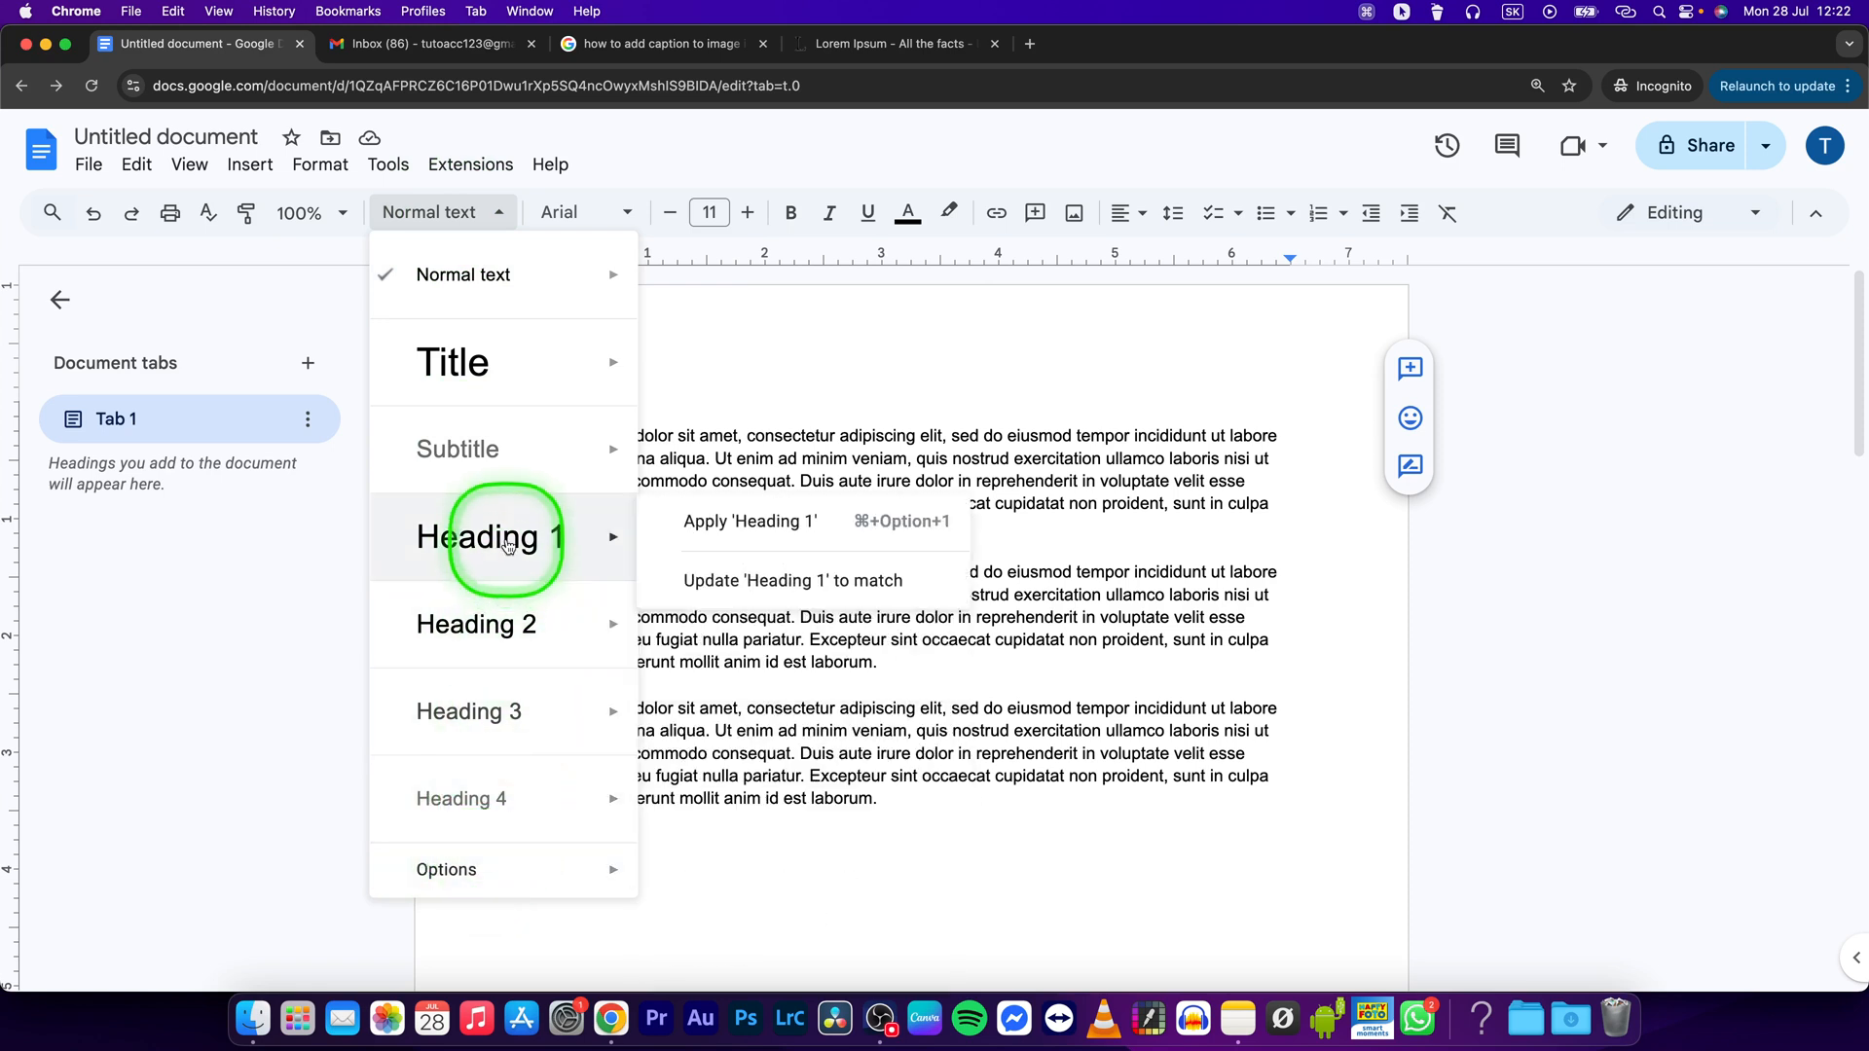
pyautogui.click(750, 521)
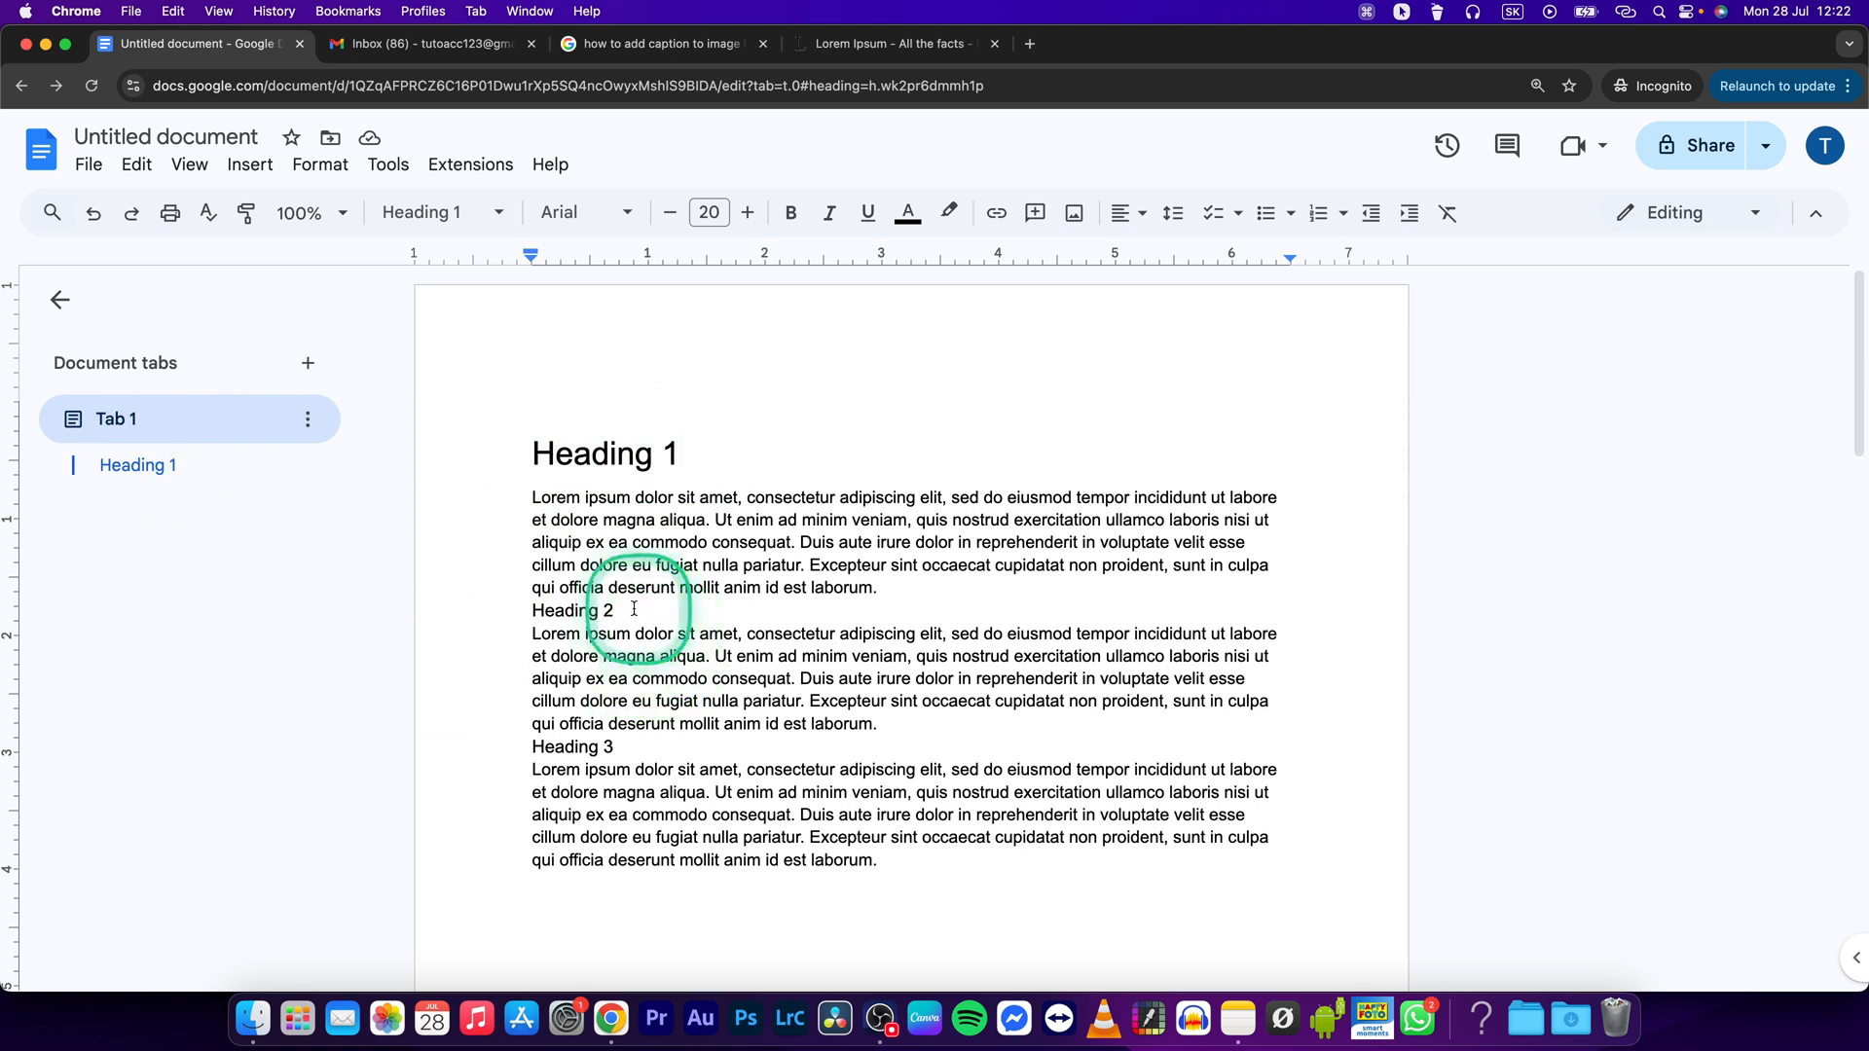
pyautogui.click(432, 213)
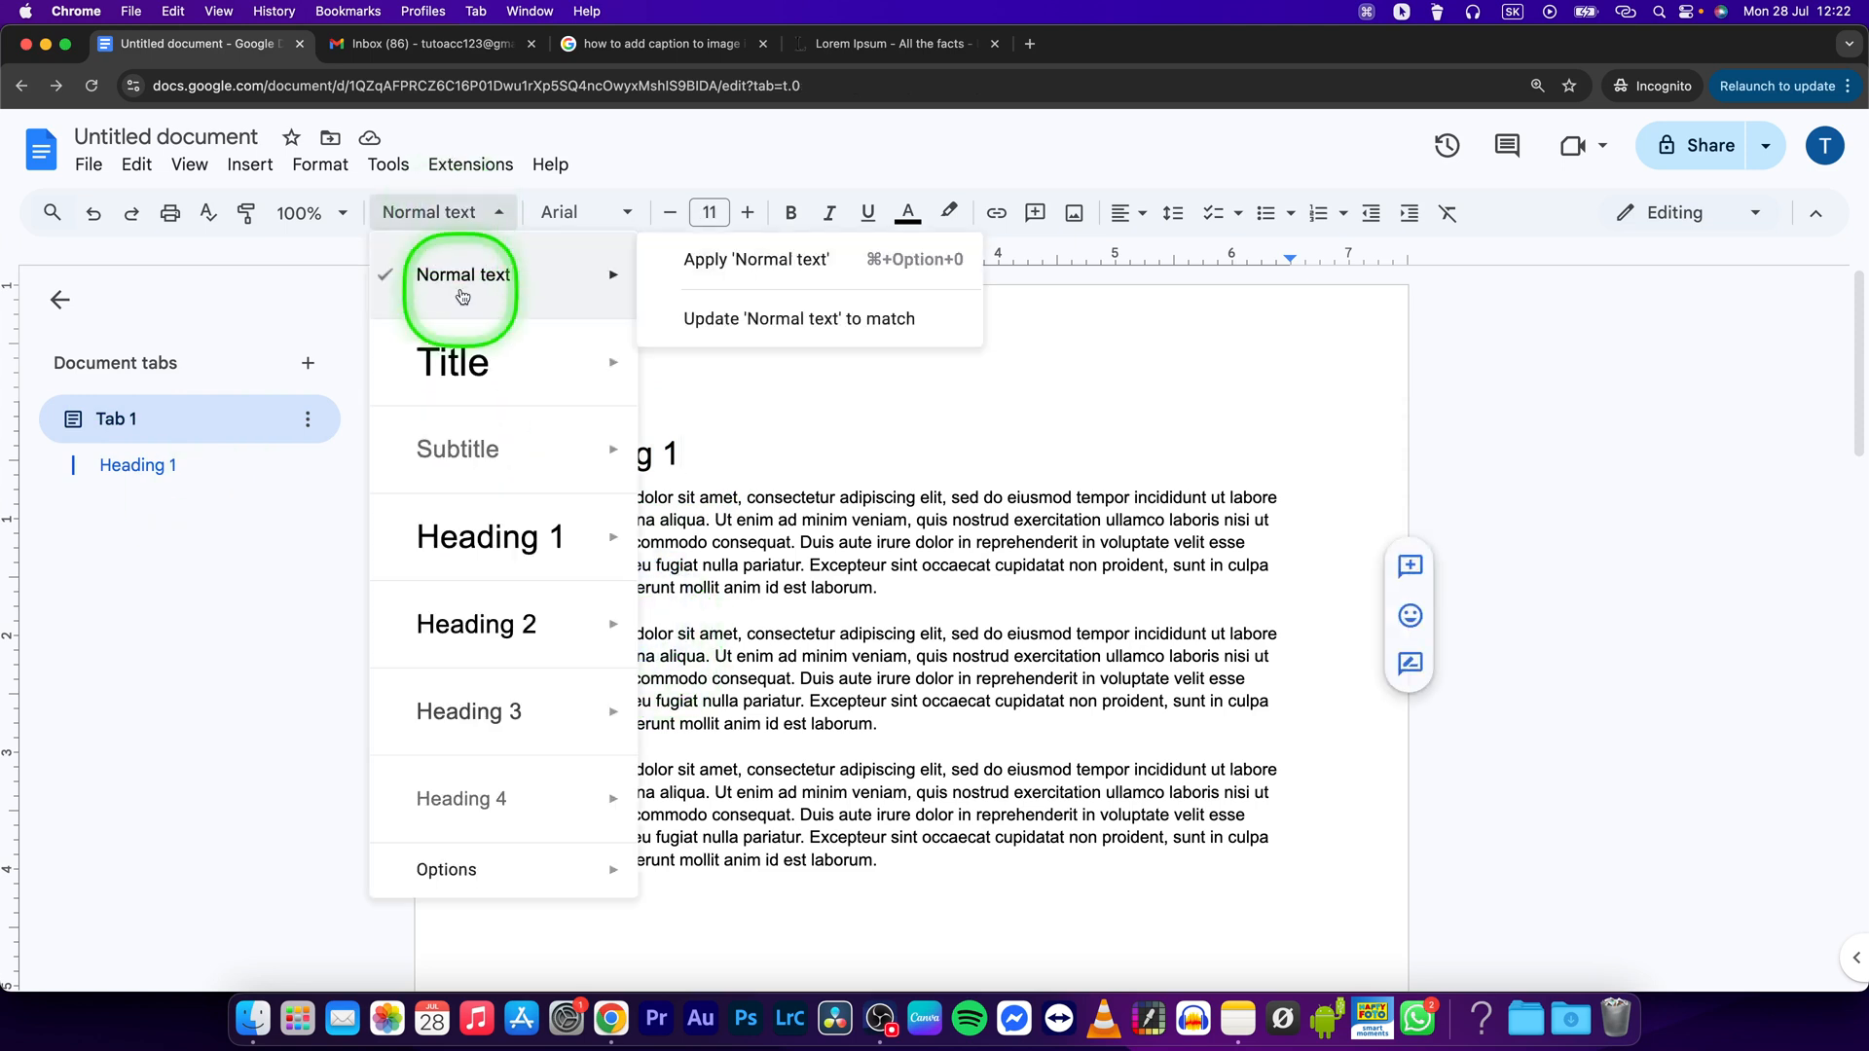